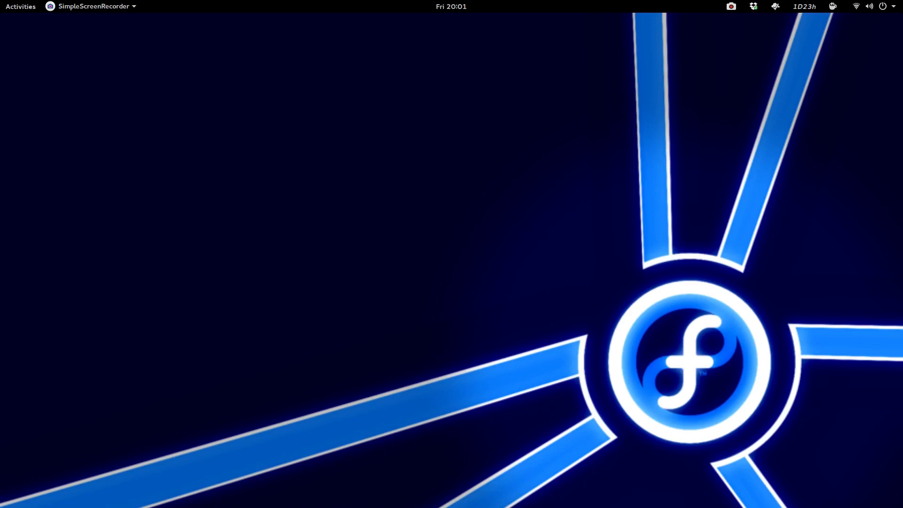
mouse_move(356, 270)
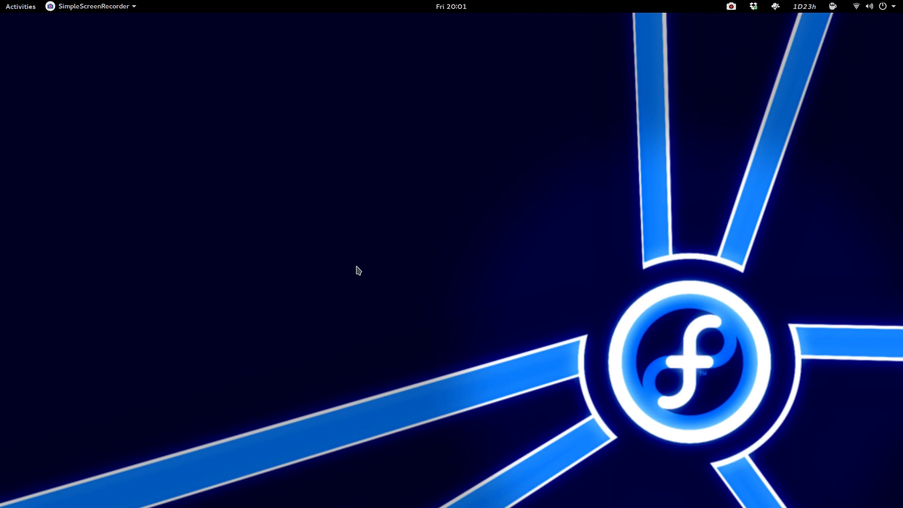
mouse_move(379, 245)
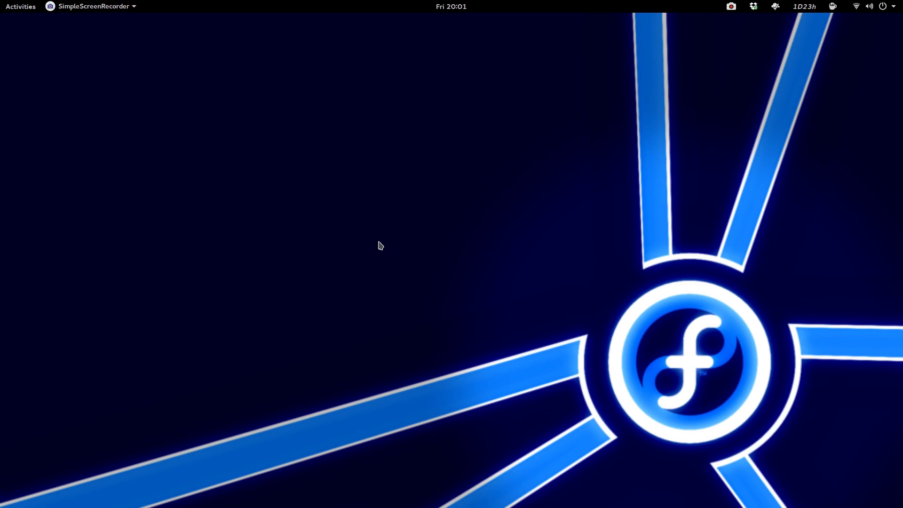
Bring the Grub2-themes GitHub page forward and scroll to its Installation and Screenshots sections
left_click(19, 7)
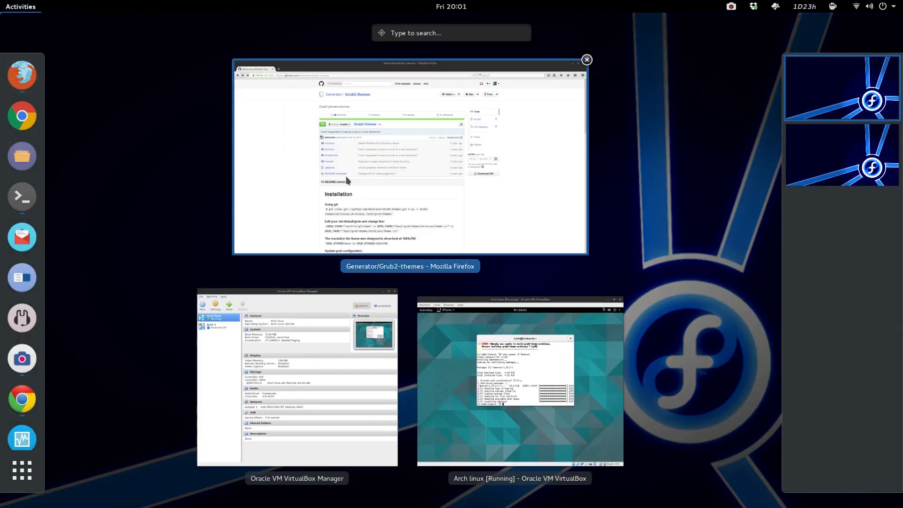
left_click(410, 158)
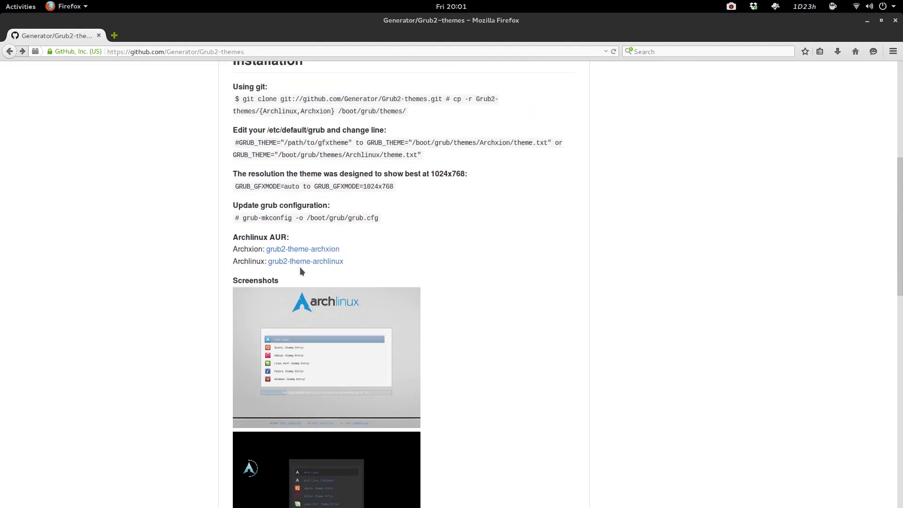
scroll("down", 3)
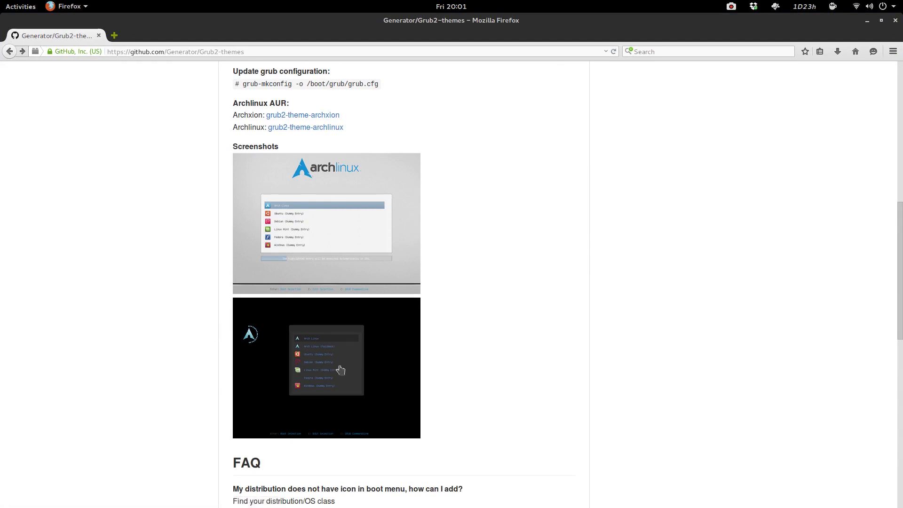
mouse_move(313, 124)
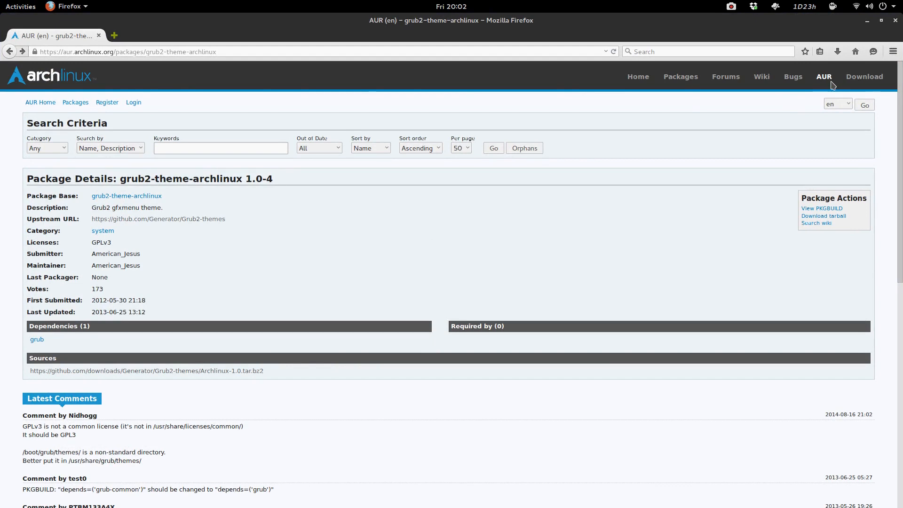
mouse_move(788, 221)
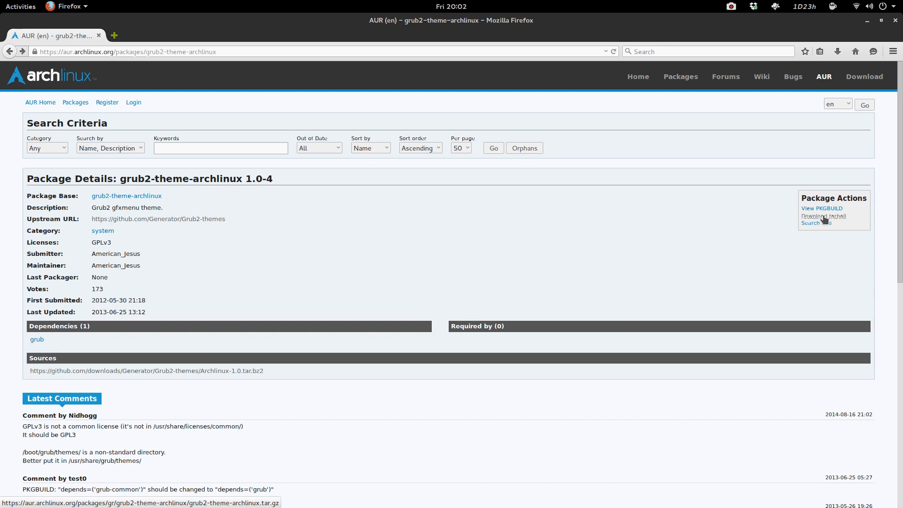
mouse_move(822, 220)
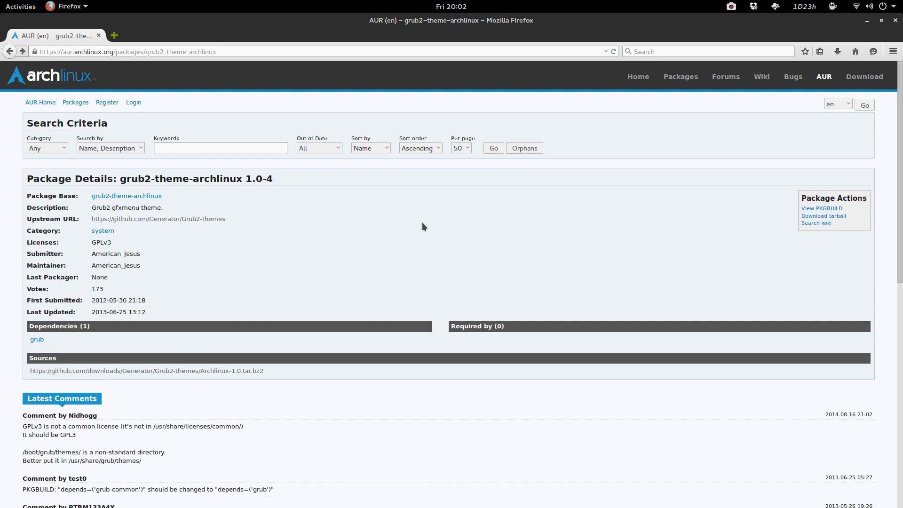
mouse_move(428, 228)
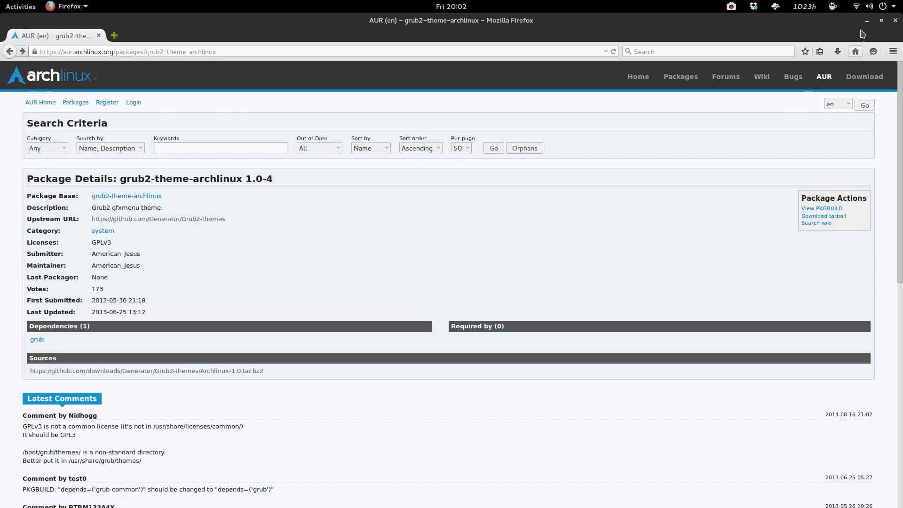
Switch to the Arch Linux VM window, close its old XTerm and bring up the guest's activities overview
left_click(868, 19)
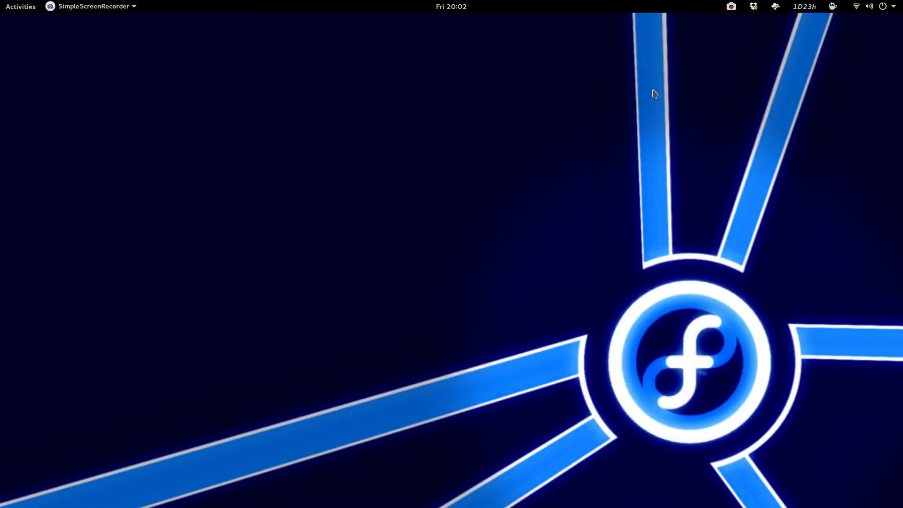
left_click(19, 6)
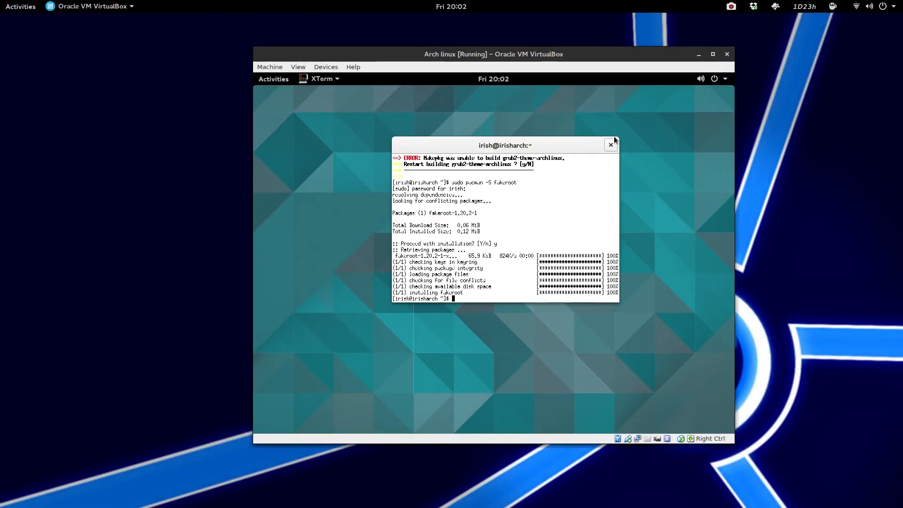
left_click(611, 145)
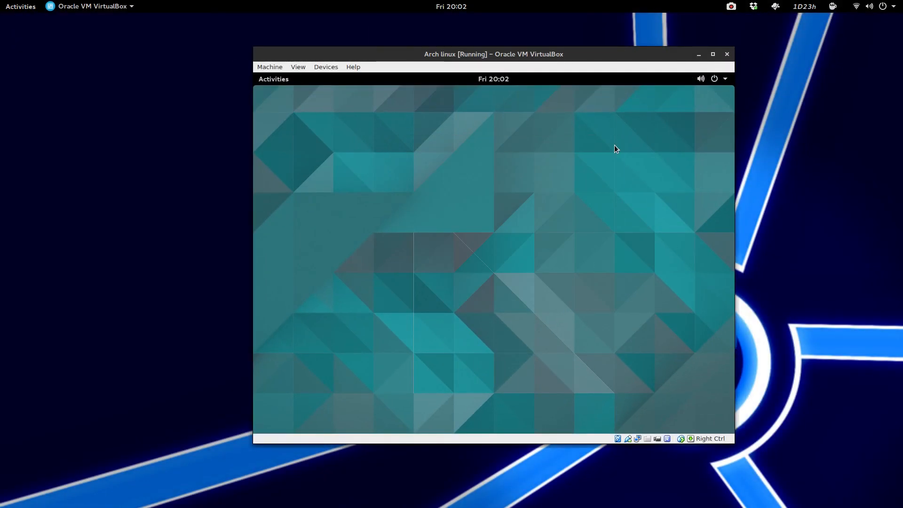
left_click(272, 79)
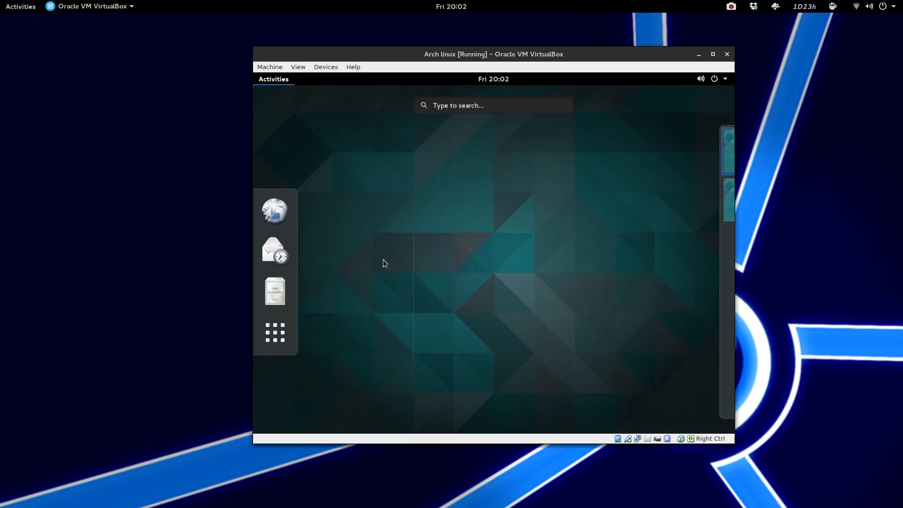
mouse_move(372, 271)
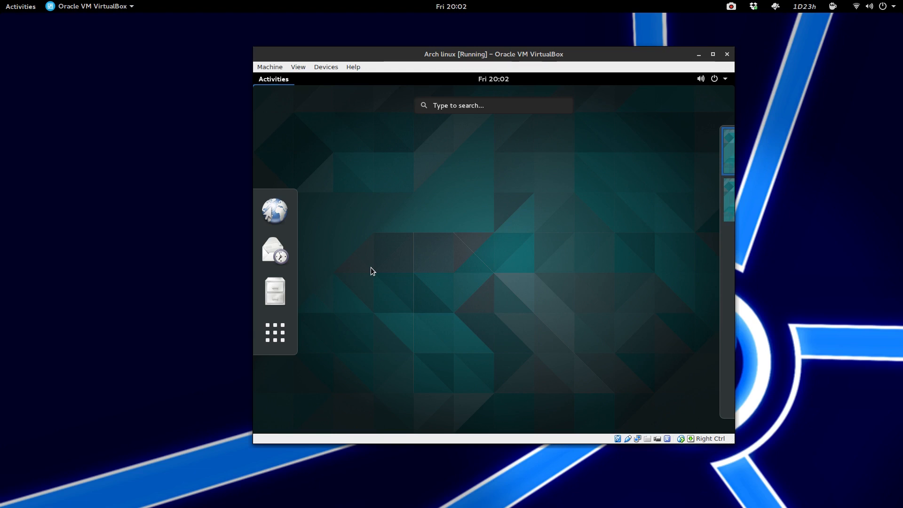
Launch XTerm in the VM and run yaourt grub2-theme to list the AUR theme packages
type("xter")
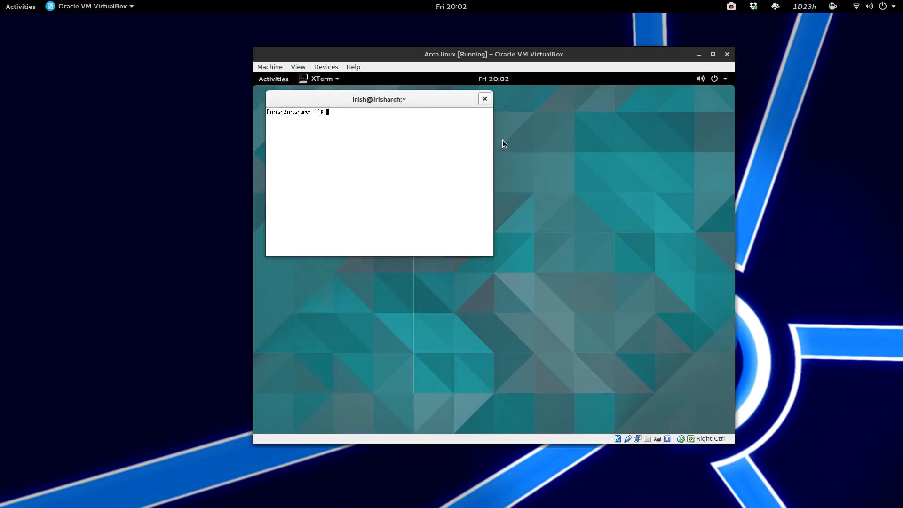
type("y")
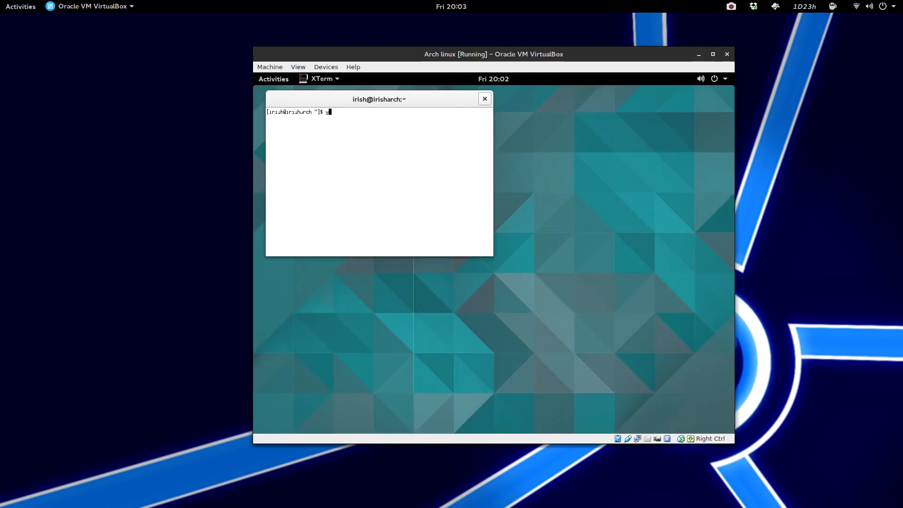
type("ourt grub2-")
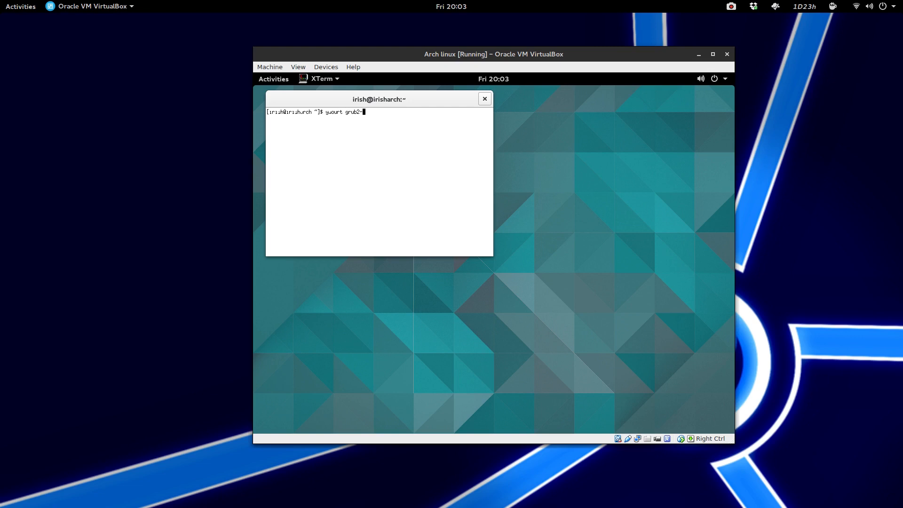
type("theme")
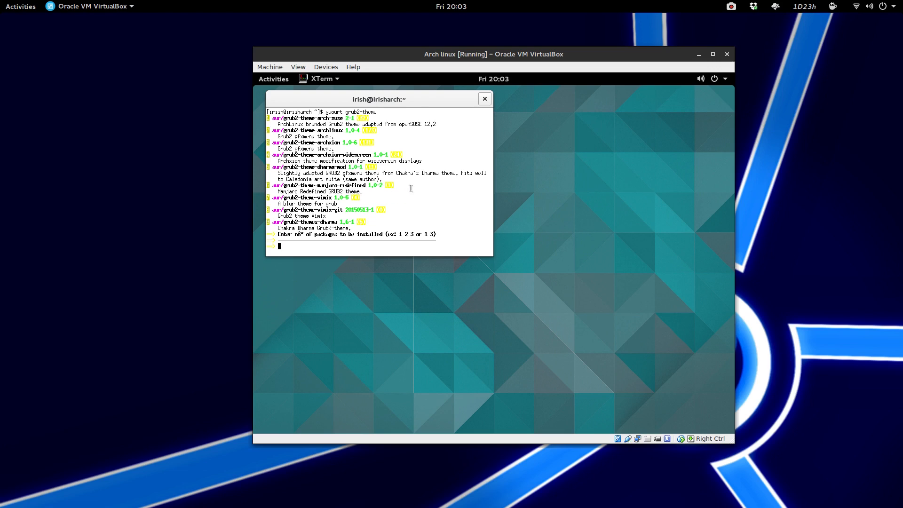
Choose package 2 (grub2-theme-archlinux), skip editing PKGBUILD and build it
type("2")
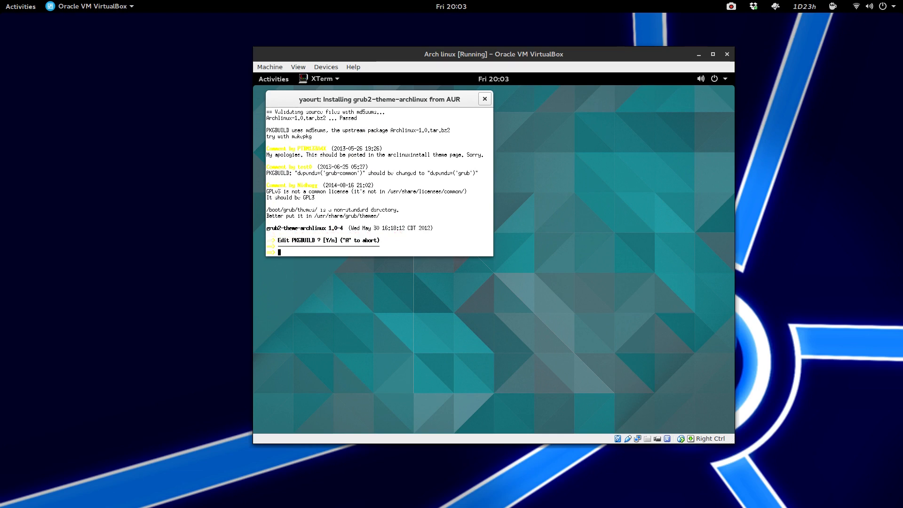
type("n")
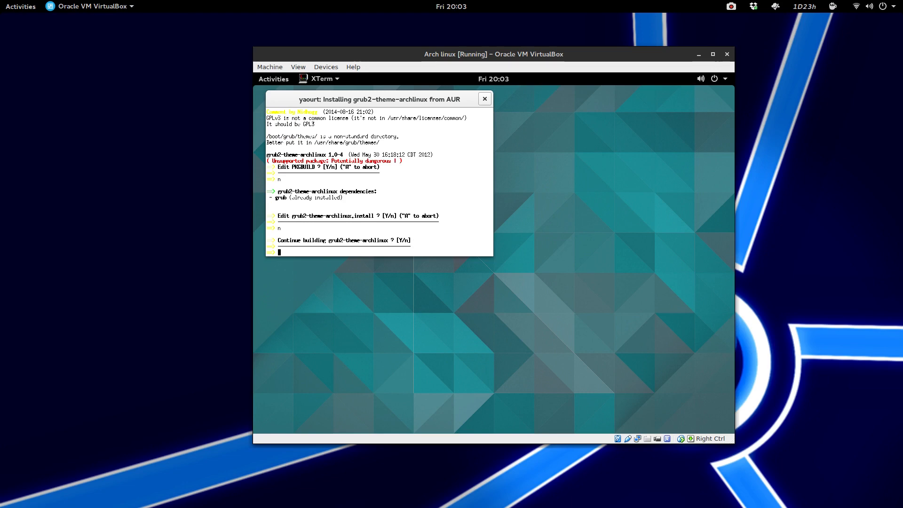
type("Y")
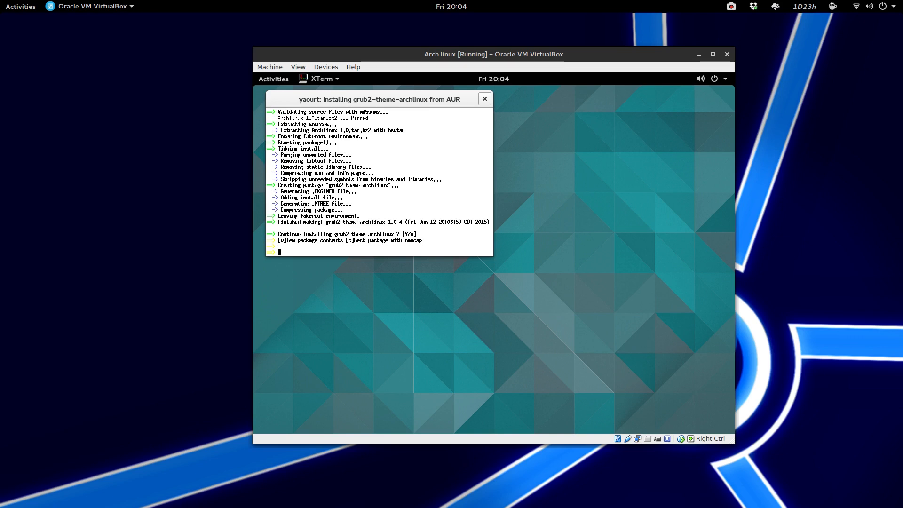
Confirm the install prompts so grub2-theme-archlinux 1.0-4 gets installed in the VM
type("y")
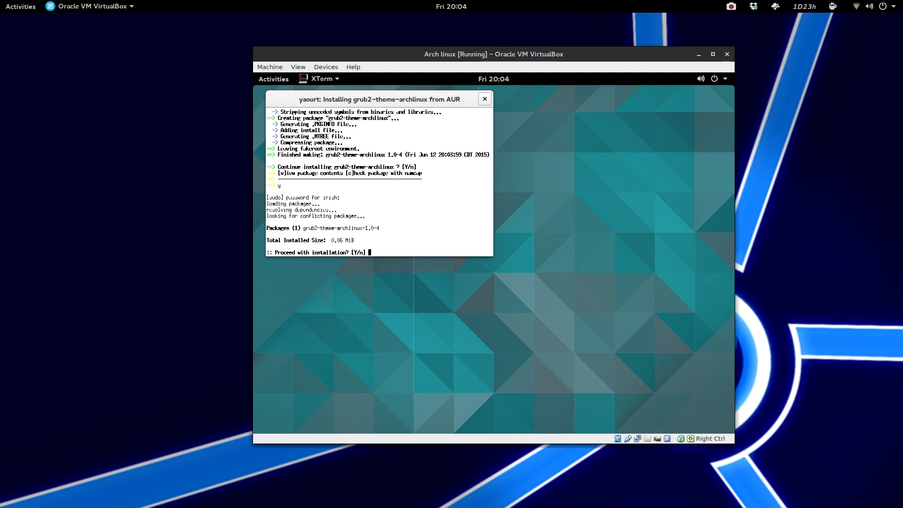
type("y")
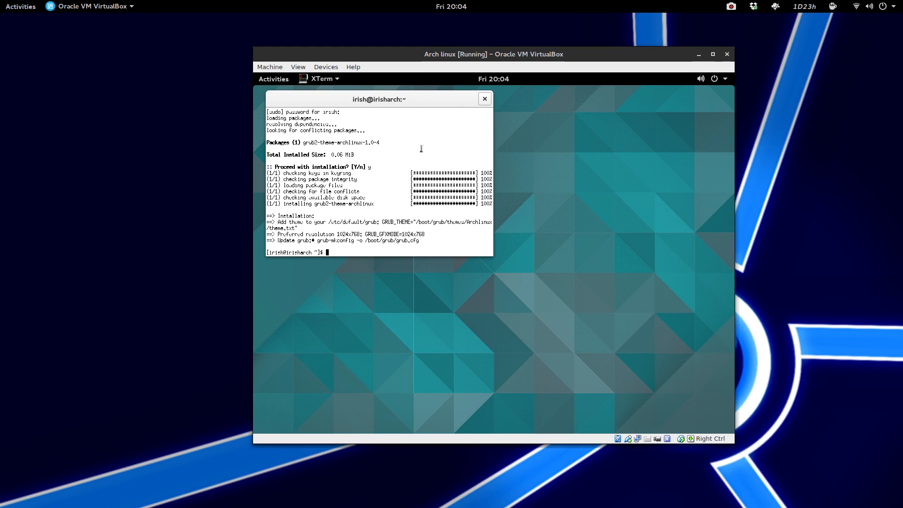
mouse_move(323, 94)
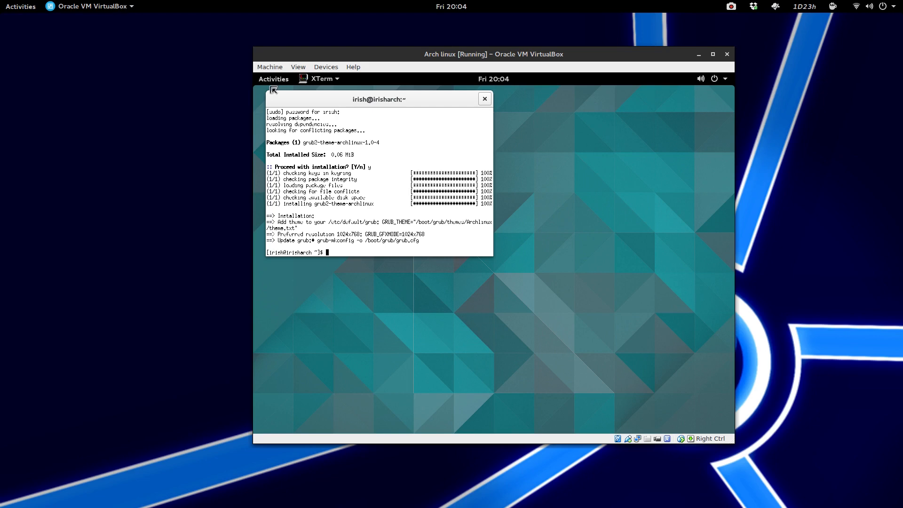
left_click(273, 79)
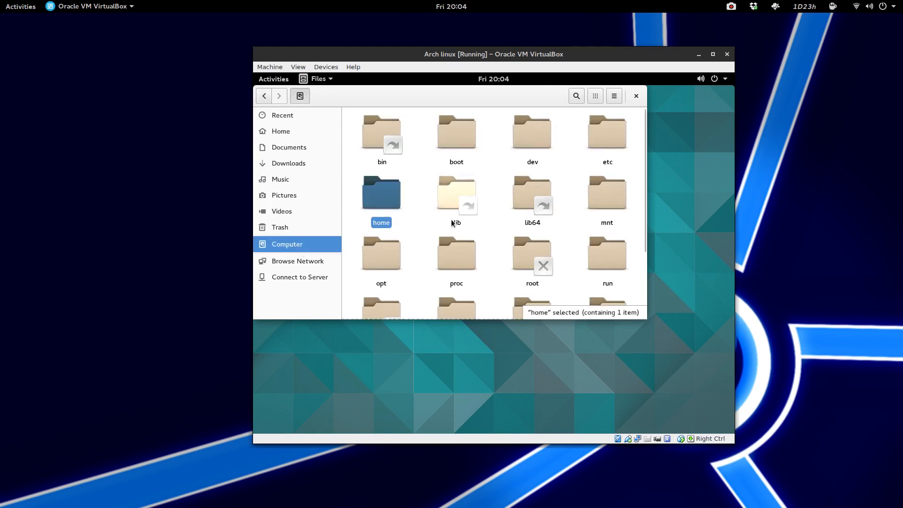
Browse into /boot/grub/themes in the guest's Files app
double_click(455, 132)
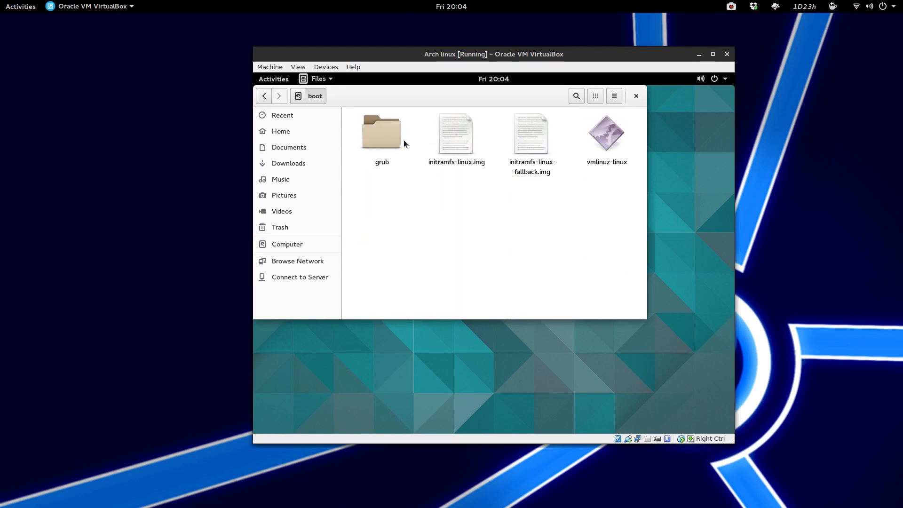
double_click(383, 132)
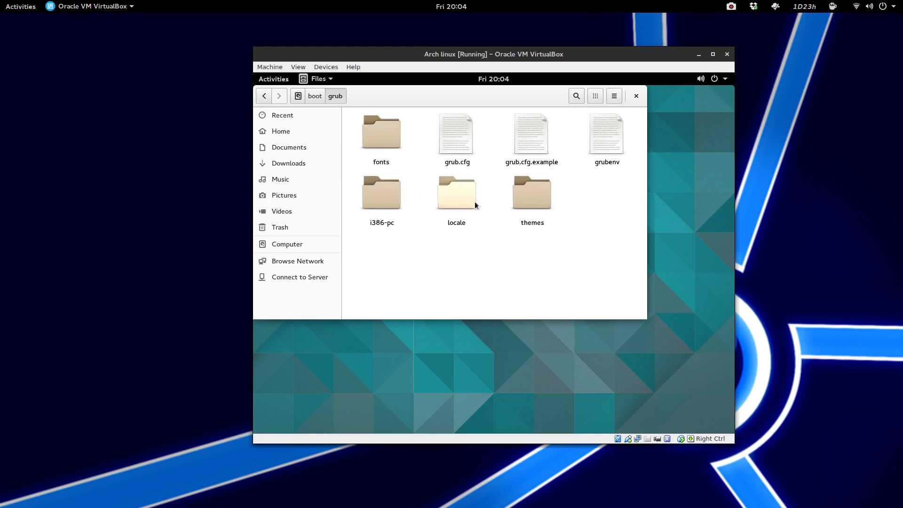
double_click(530, 193)
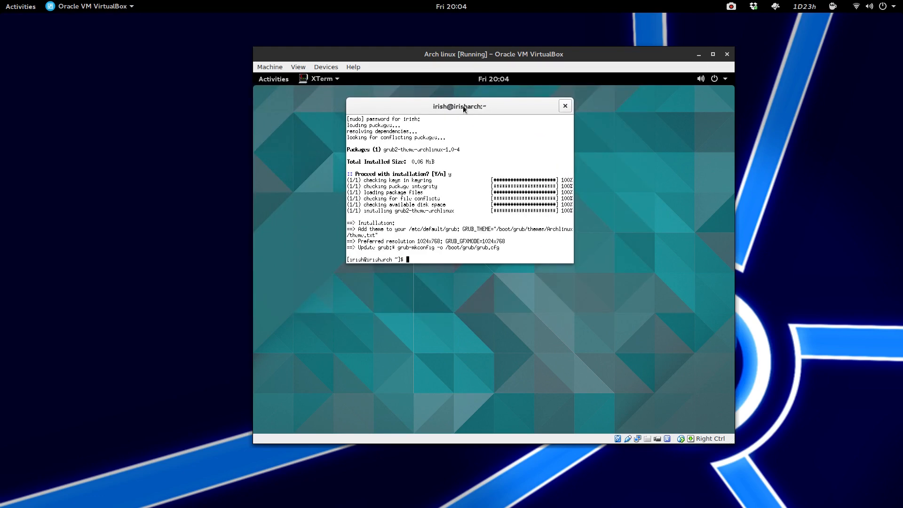
mouse_move(488, 237)
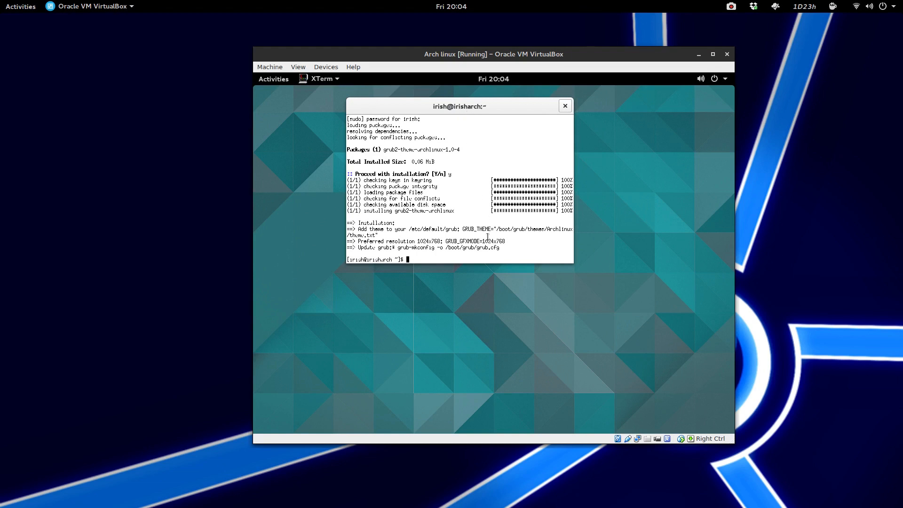
Run sudo nano /etc/default/grub to edit the GRUB defaults as root
type("sud")
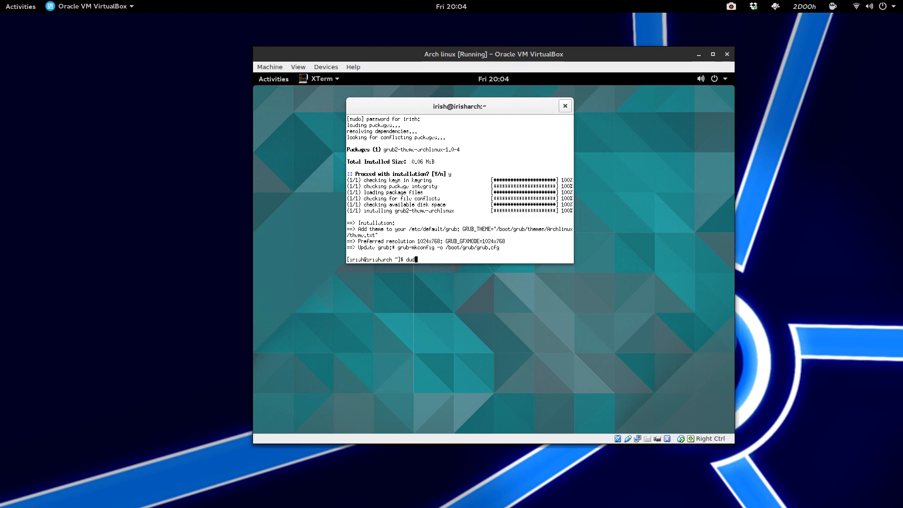
type("sudo nano /")
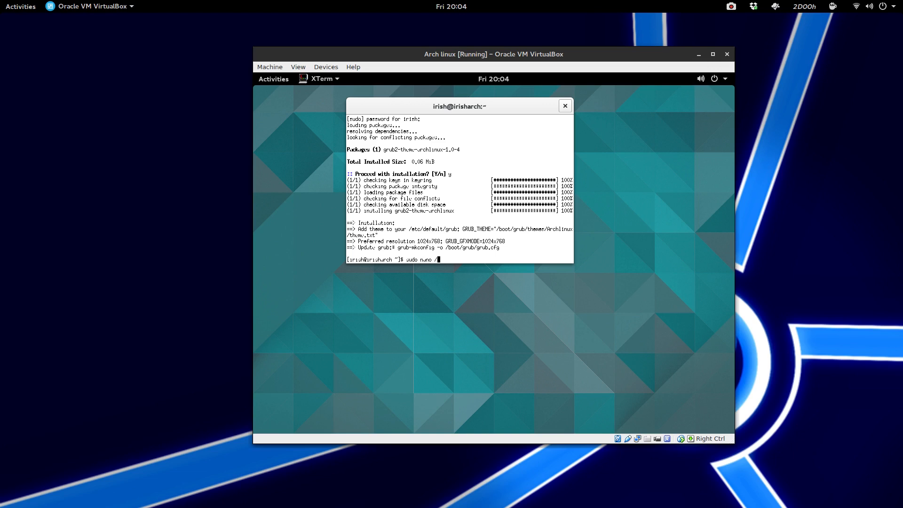
type("etc/")
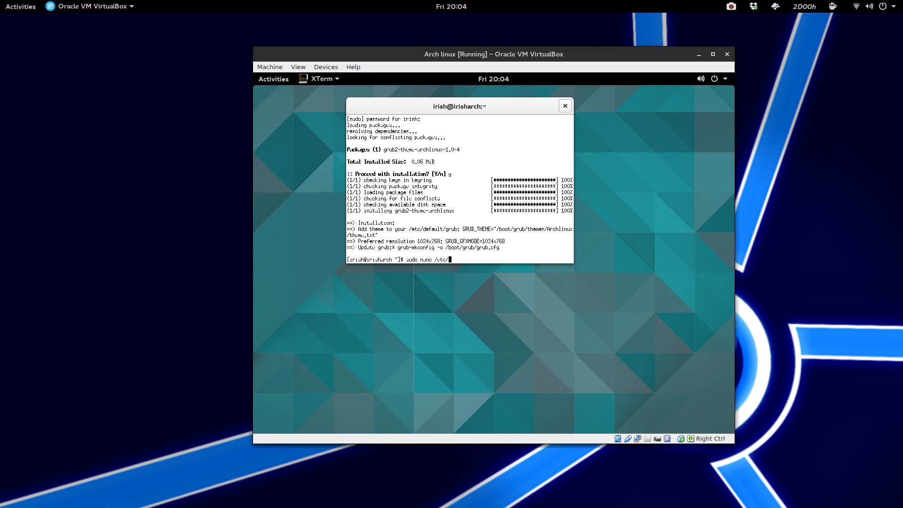
type("grub")
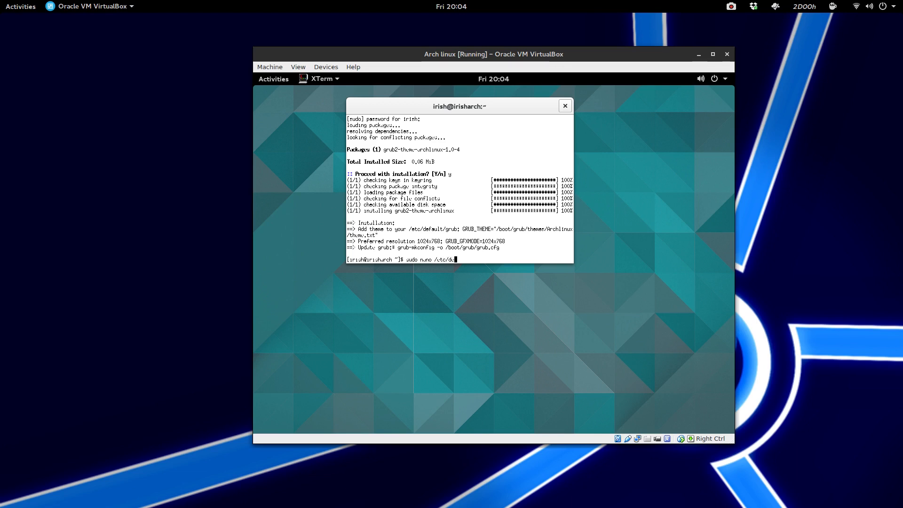
type("efault/g")
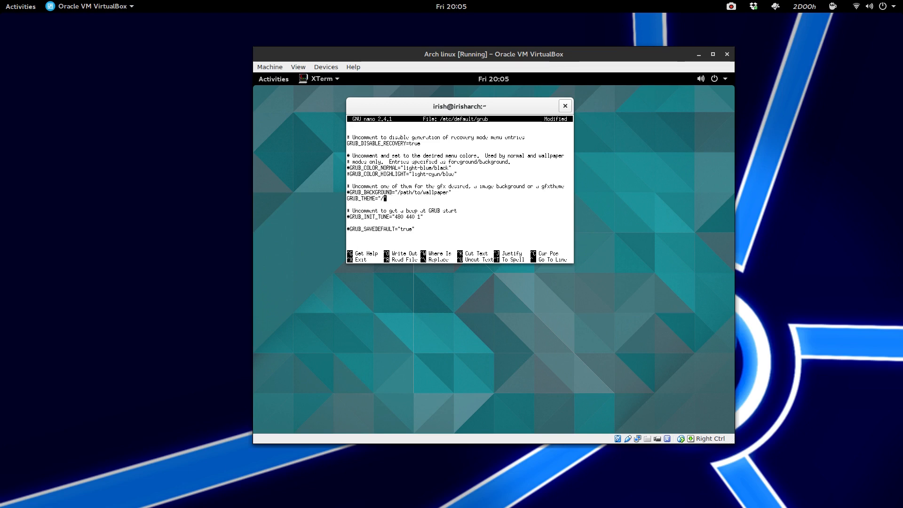
Set GRUB_THEME="/boot/grub/themes/Archlinux/theme.txt" and save the file
type("boot/")
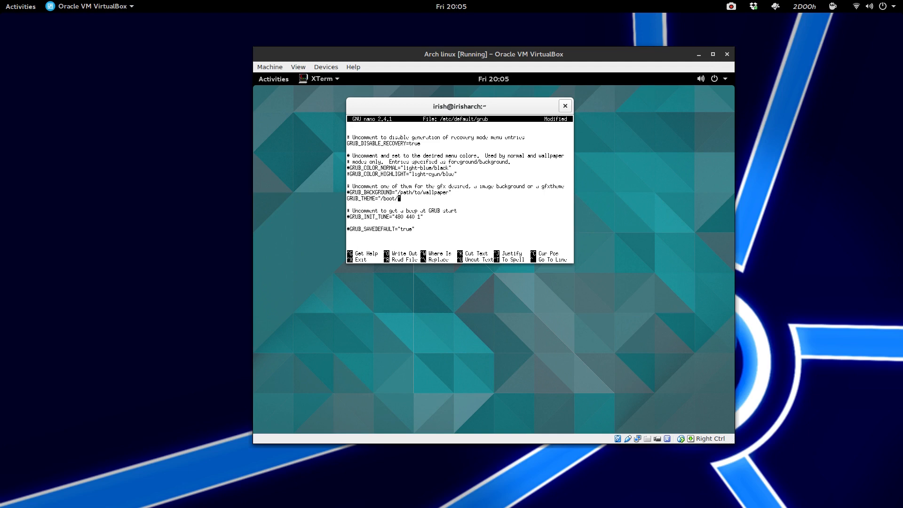
type("grub/")
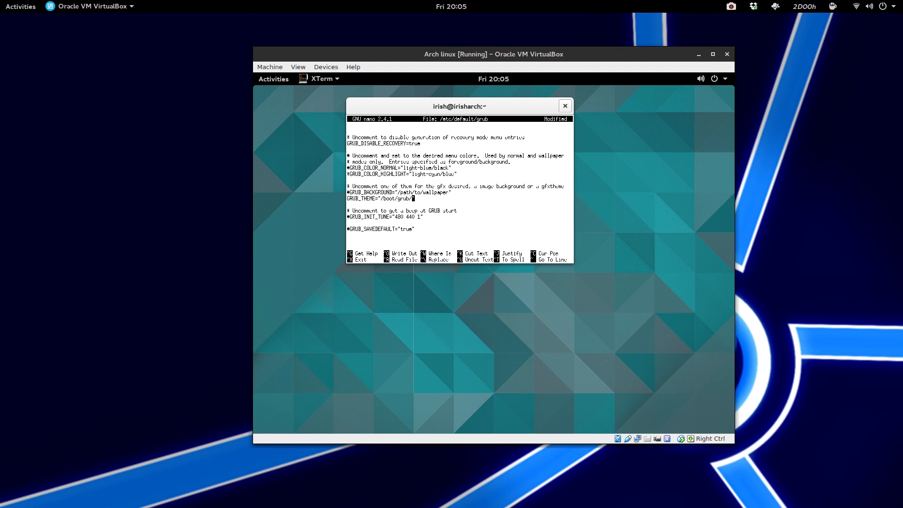
type("themes/")
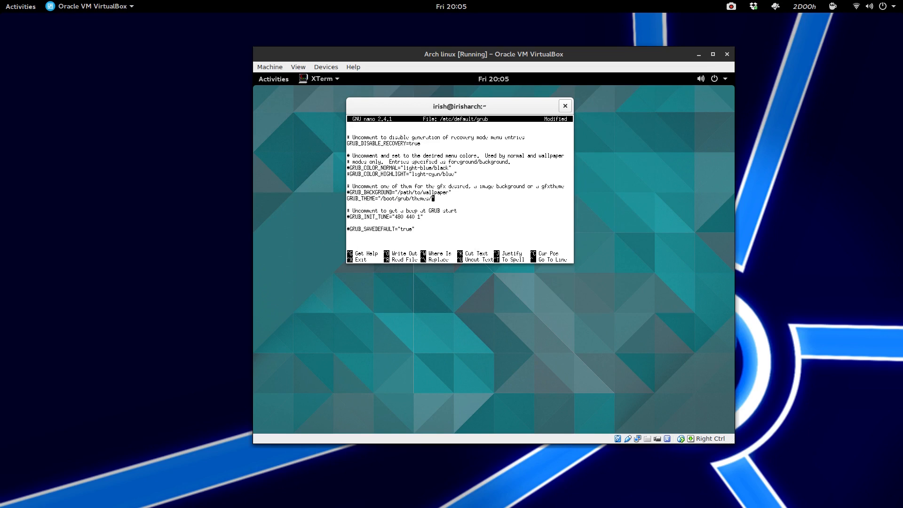
type("Archlinux")
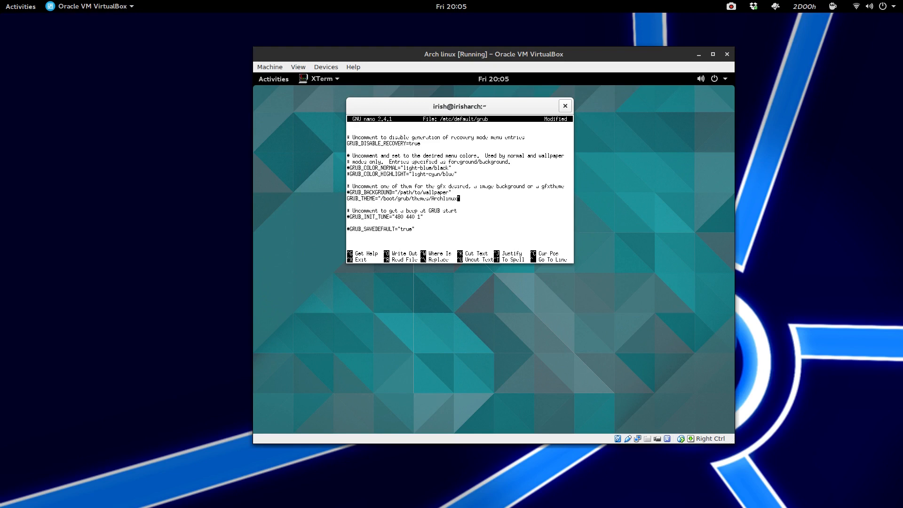
type("/theme")
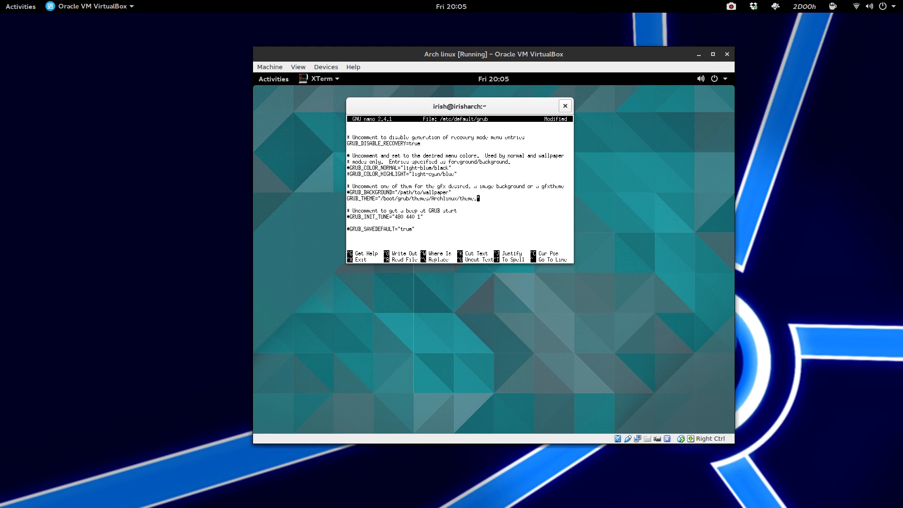
type(".txt")
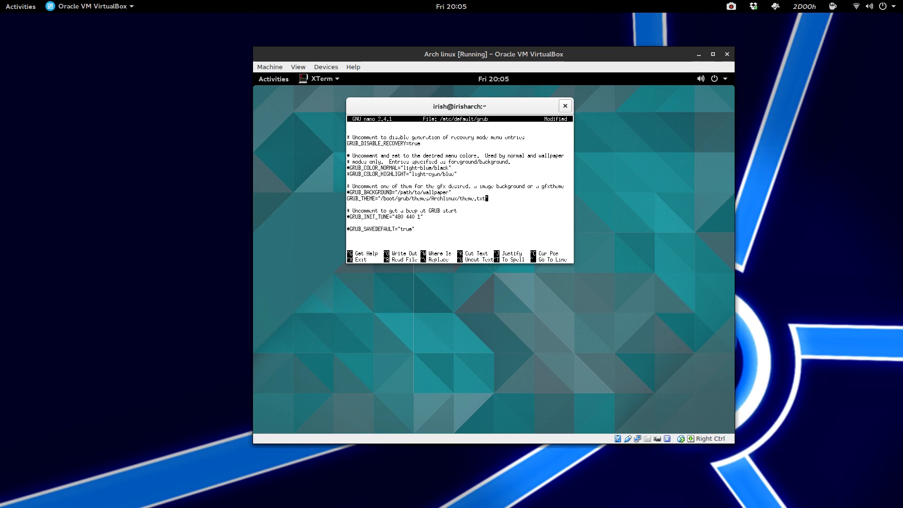
key("ctrl+o")
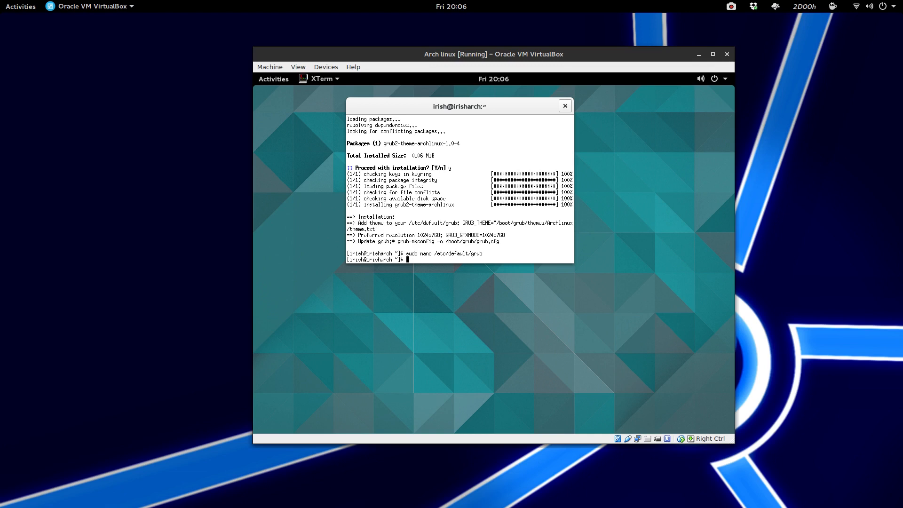
Run sudo grub-mkconfig -o /boot/grub/grub.cfg, then bring up the guest's shutdown options
type("sudo")
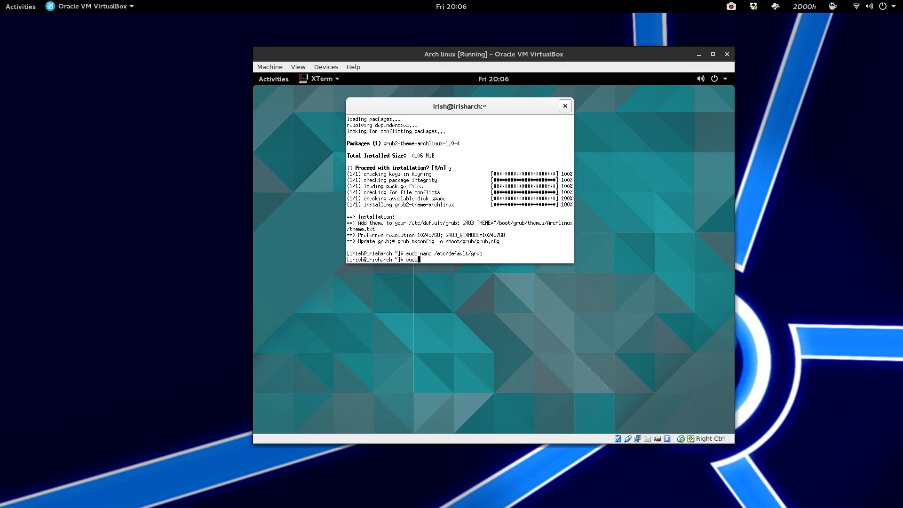
type("grub")
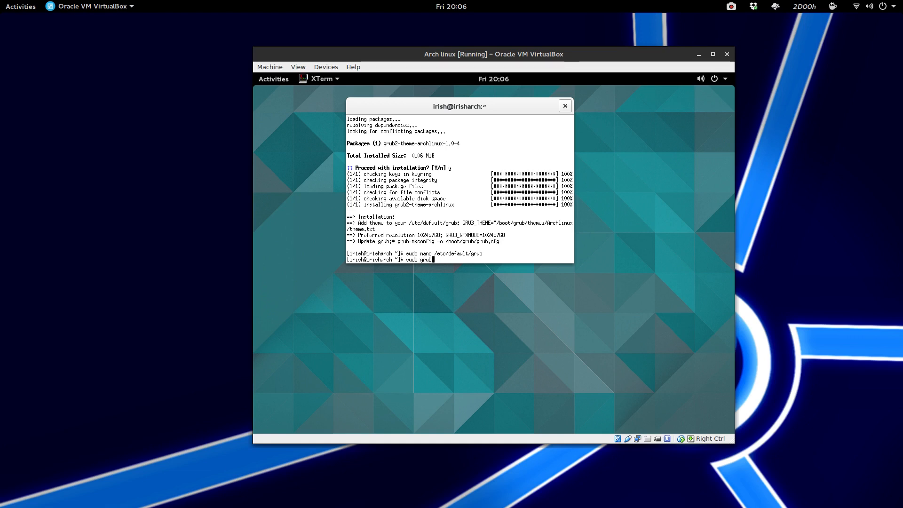
type("-mkconfig -o /b")
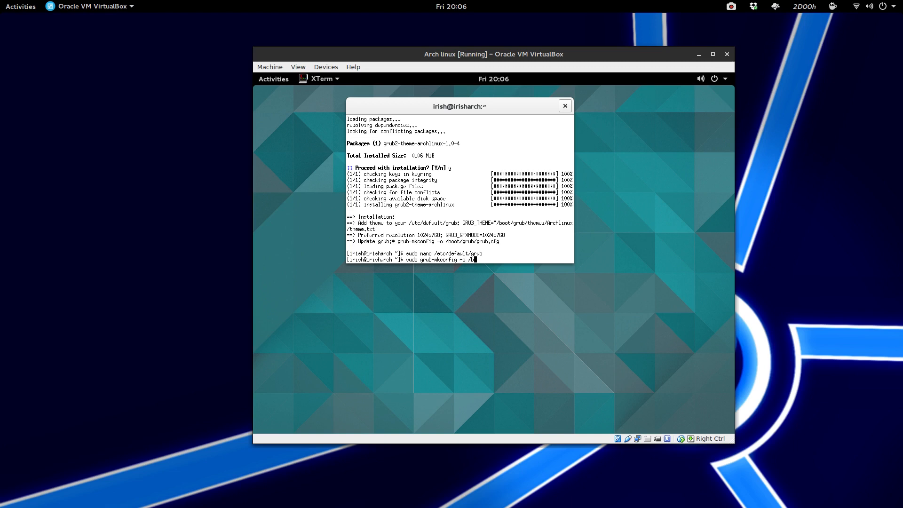
type("oot/grub/grub.c")
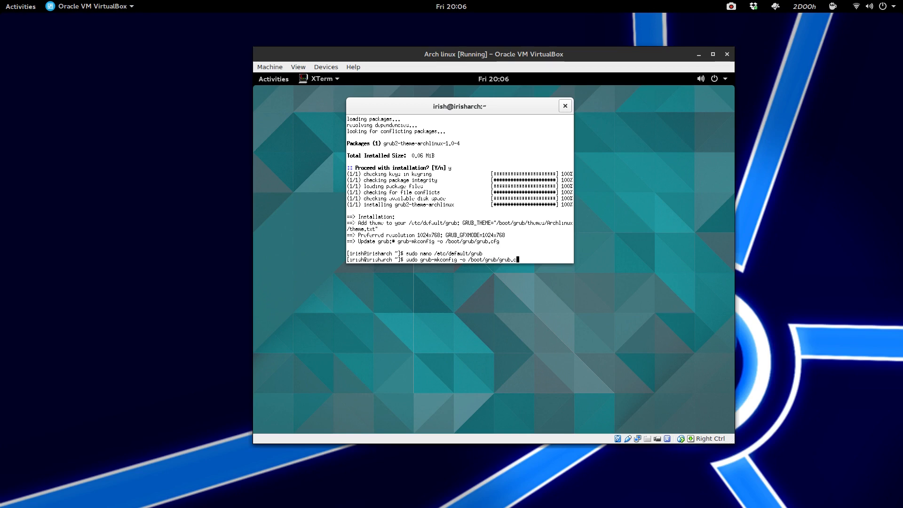
type("fg")
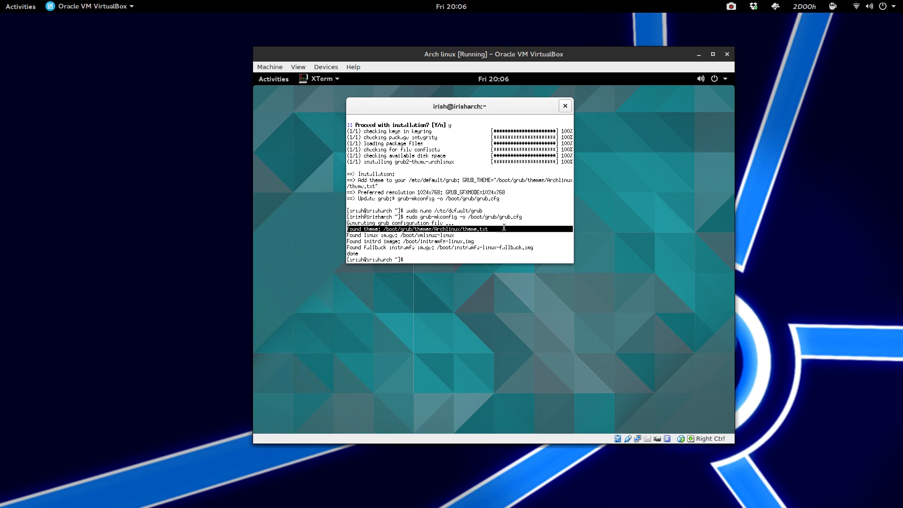
left_click(564, 106)
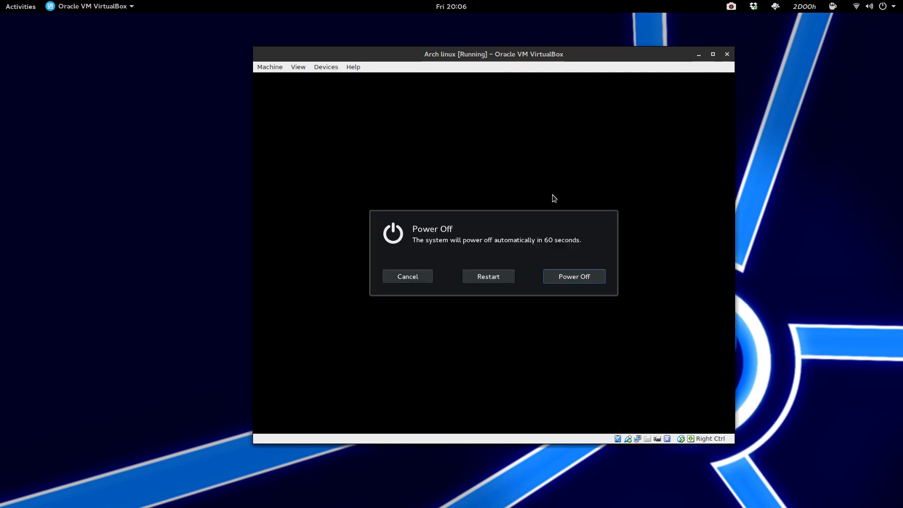
Restart the virtual machine from the Power Off dialog
left_click(406, 277)
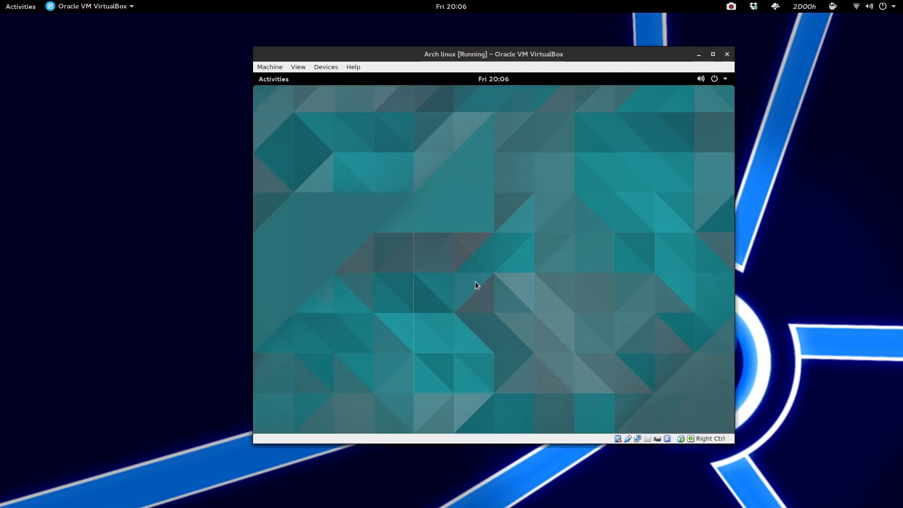